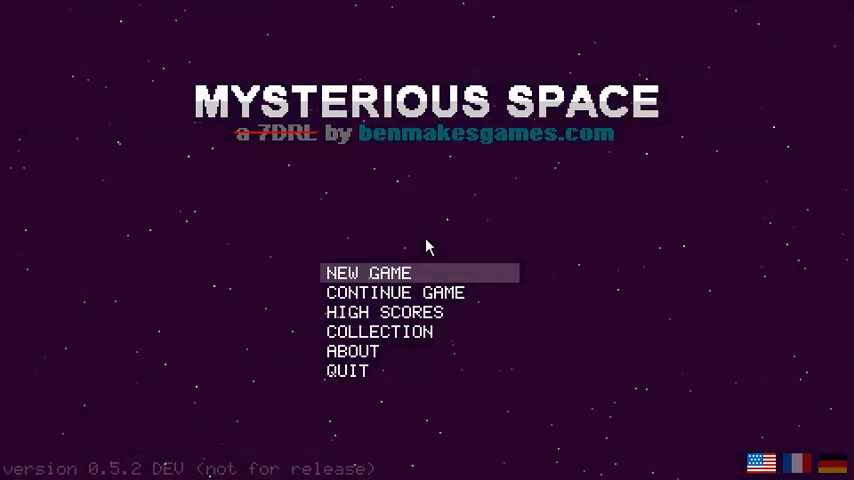
mouse_move(546, 181)
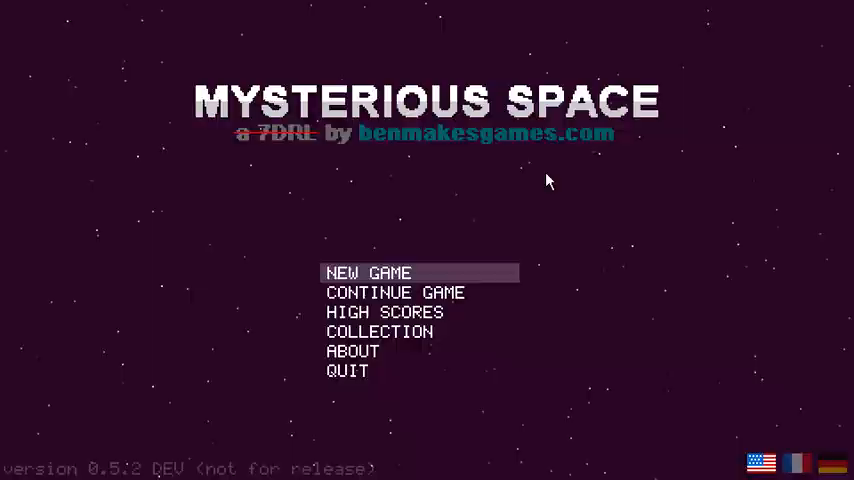
Choose NEW GAME on the title menu to show the ZZ-Omega-9 signal briefing.
left_click(367, 272)
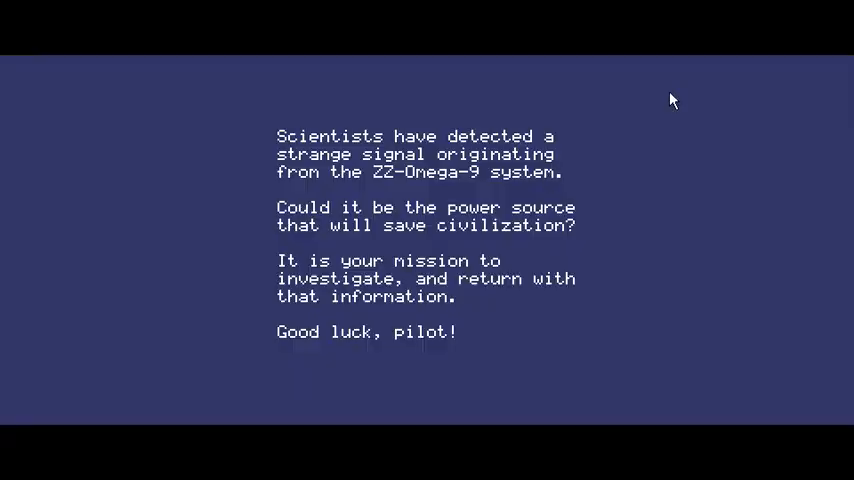
mouse_move(273, 135)
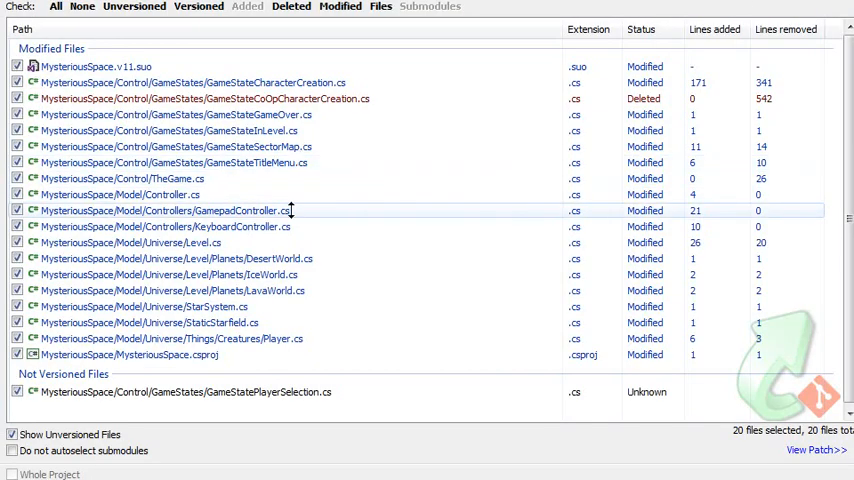
Open GamepadController.cs from the TortoiseGit list of 20 changed files.
left_click(300, 98)
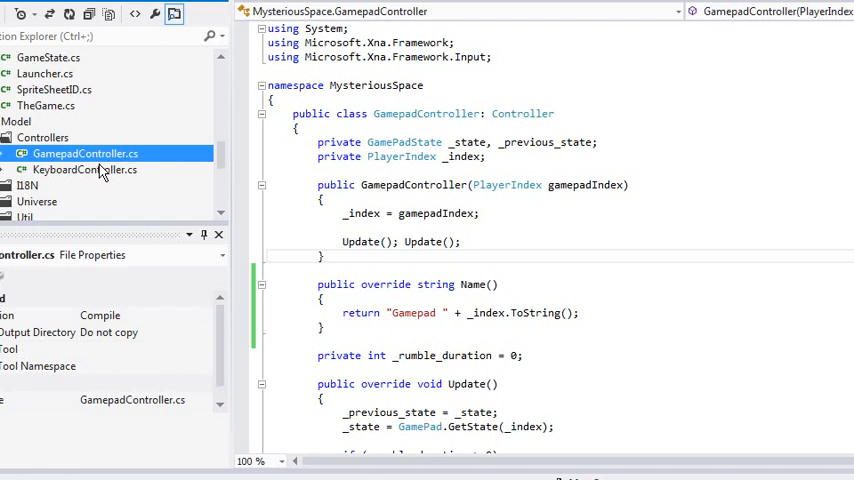
mouse_move(104, 172)
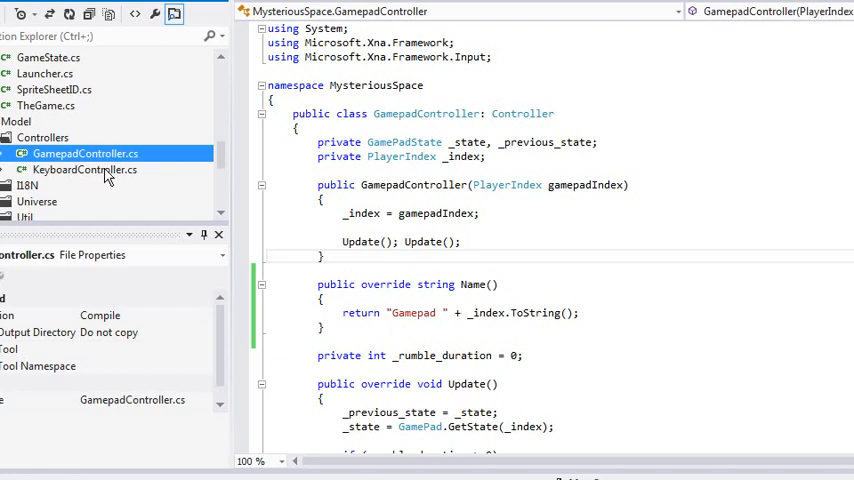
mouse_move(97, 162)
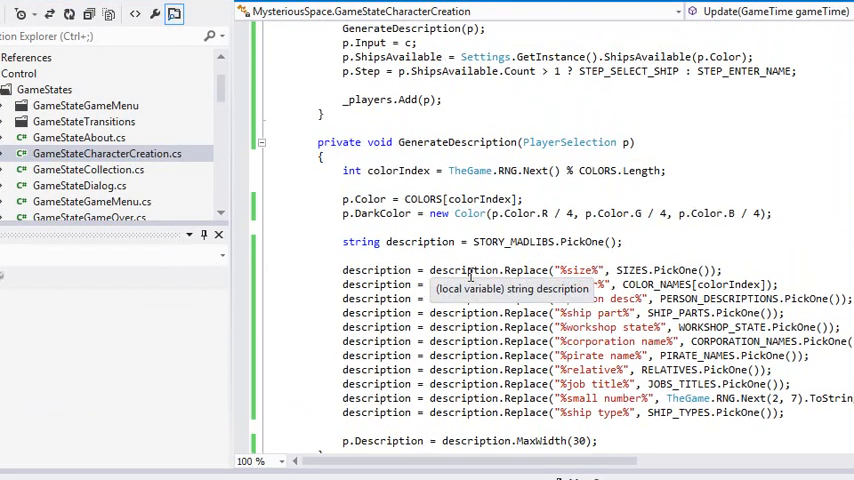
Scroll up in GameStateCharacterCreation.cs to the PlayerSelection class fields.
scroll("up", 3)
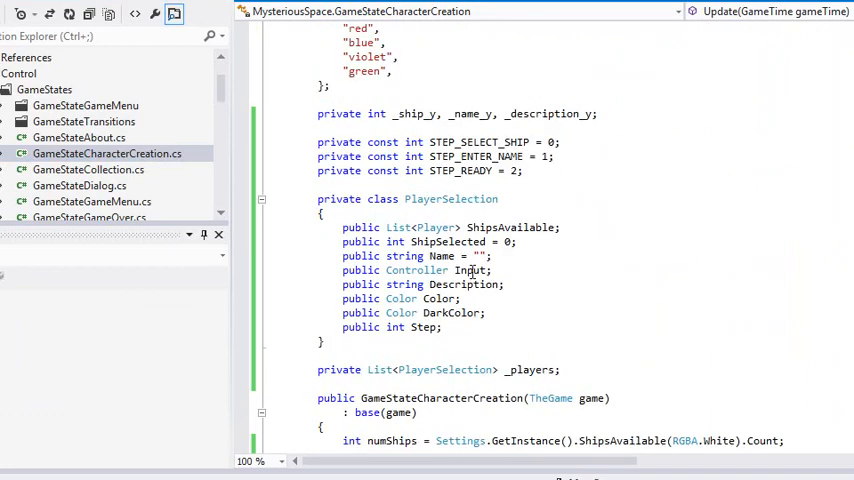
mouse_move(430, 213)
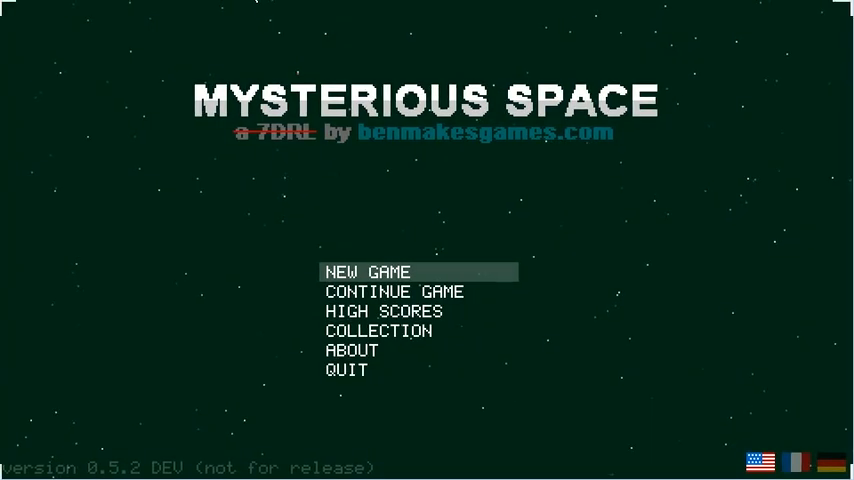
Select NEW GAME on the Mysterious Space title menu to test the build.
left_click(368, 271)
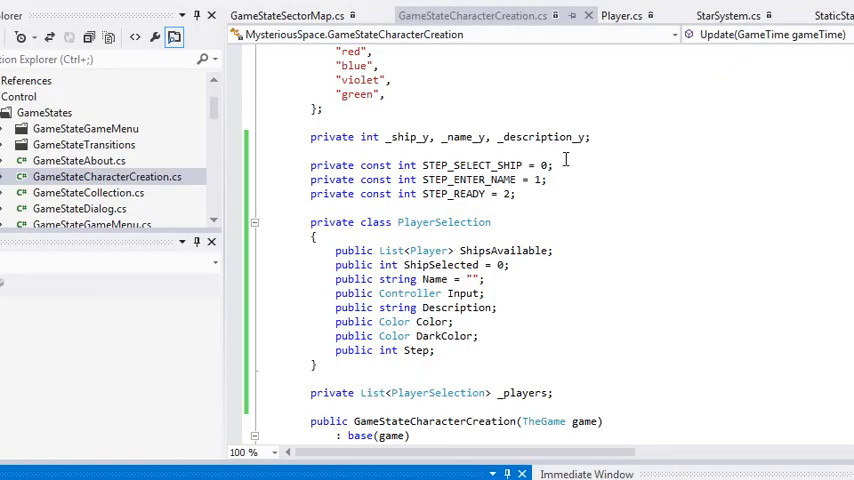
mouse_move(556, 122)
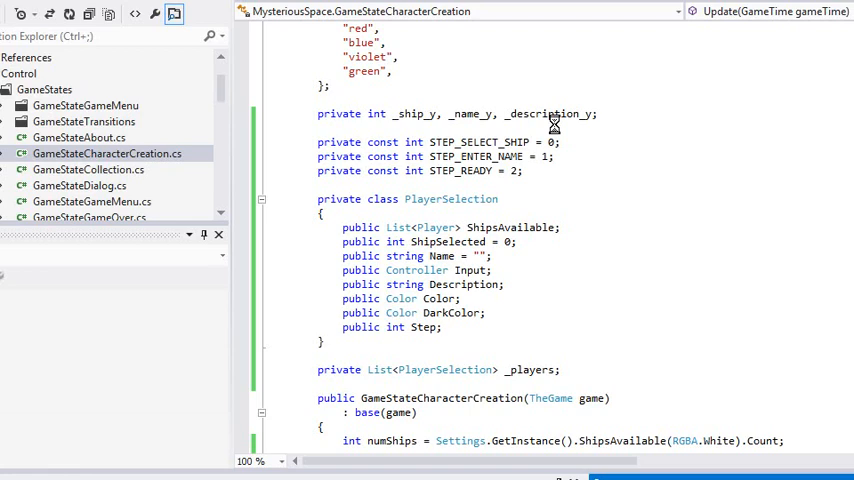
mouse_move(385, 130)
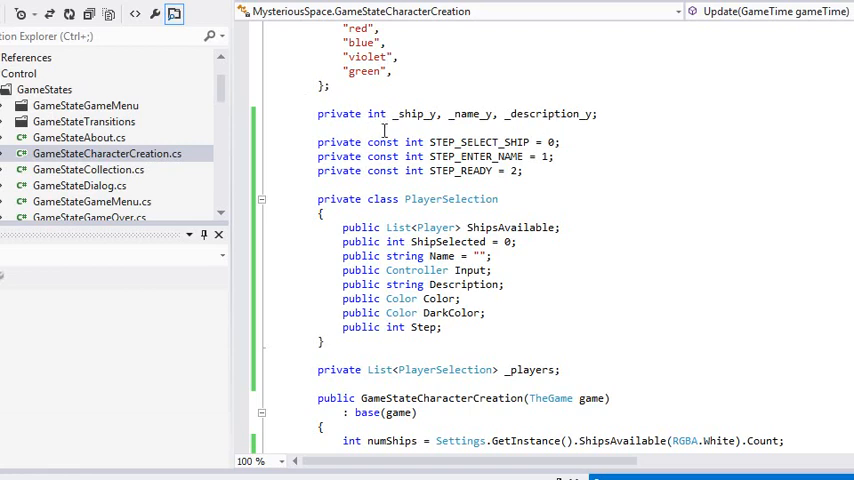